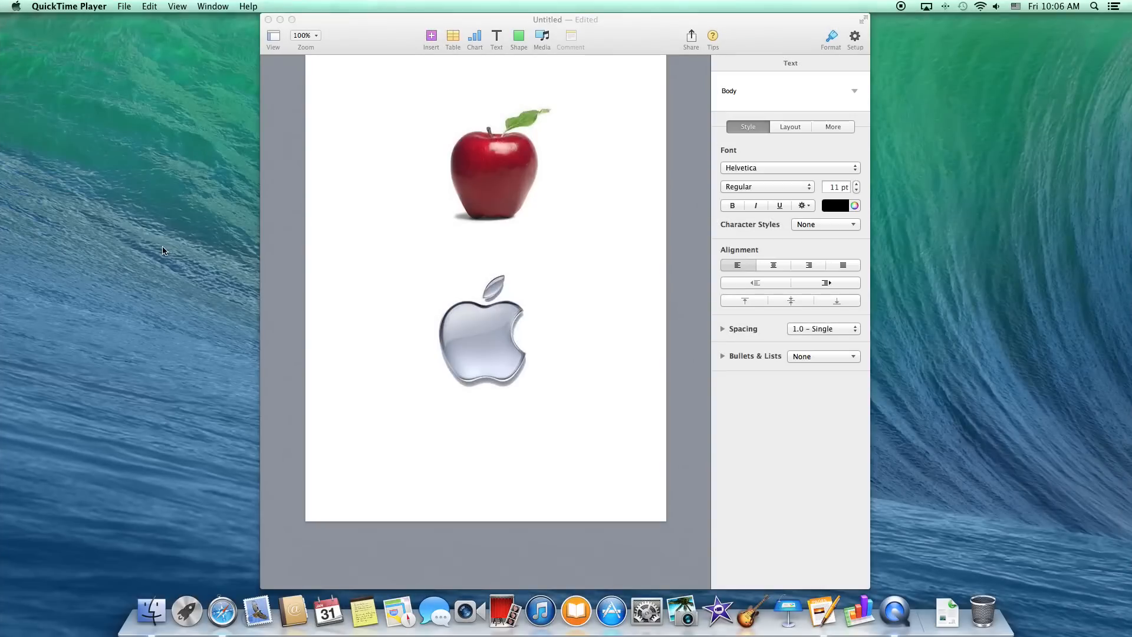
mouse_move(244, 251)
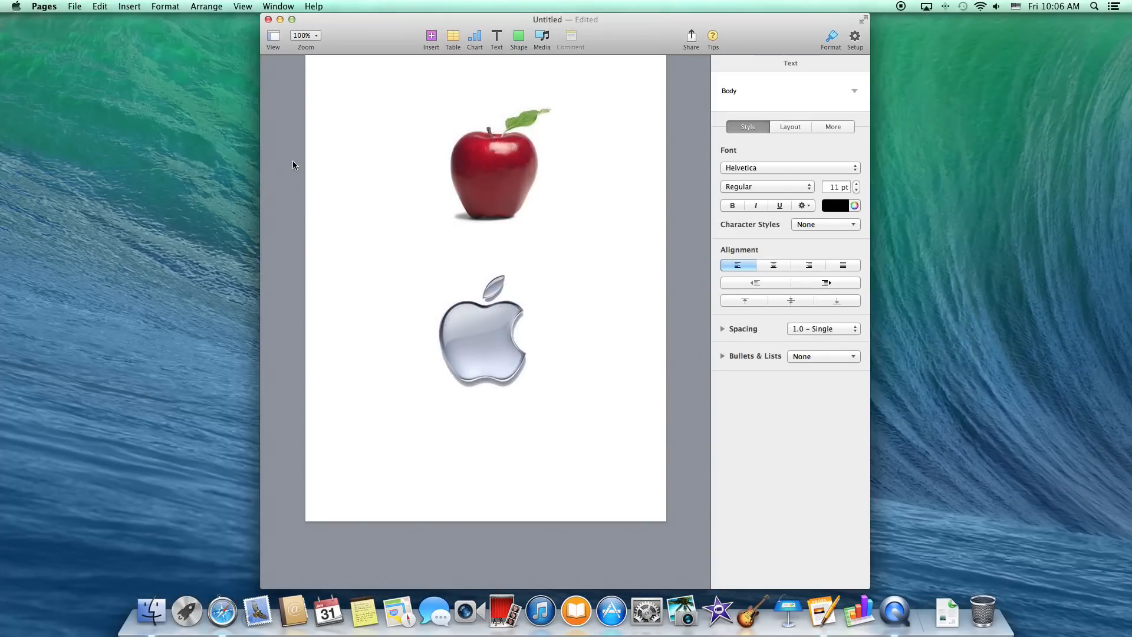
- Bring the Pages document forward and place the insertion point between the apple photo and the Apple logo
left_click(348, 241)
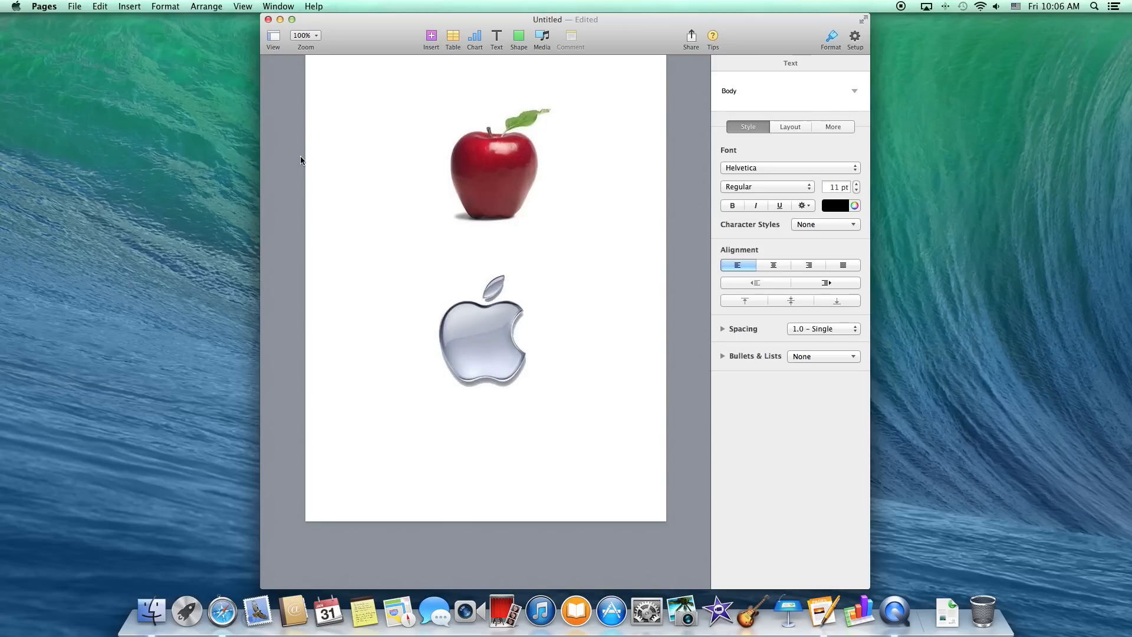
mouse_move(354, 25)
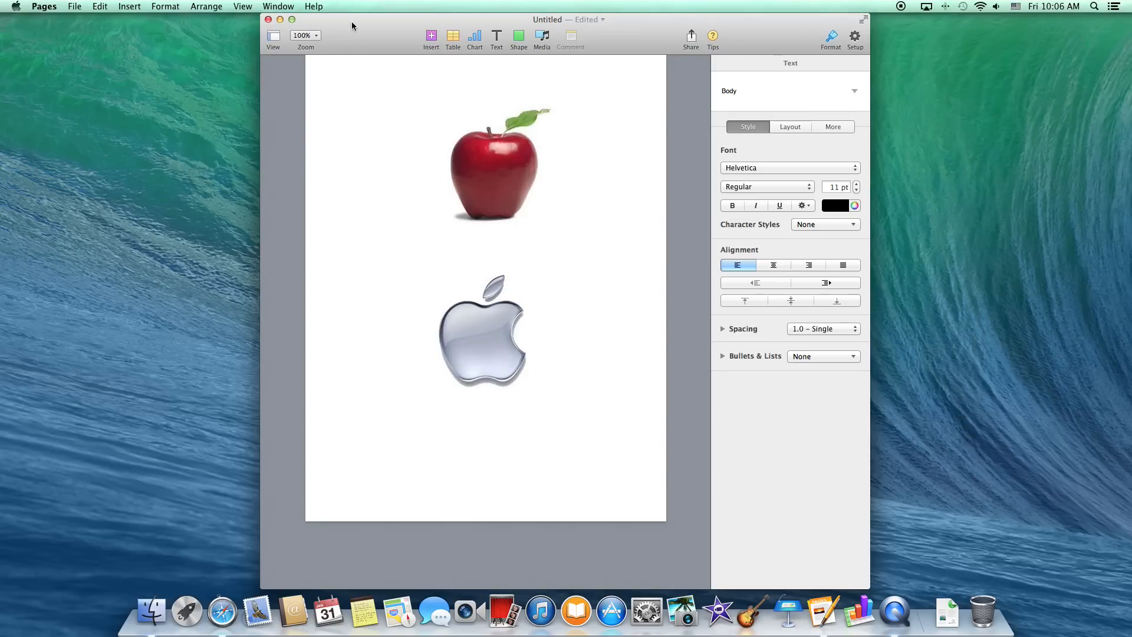
mouse_move(388, 160)
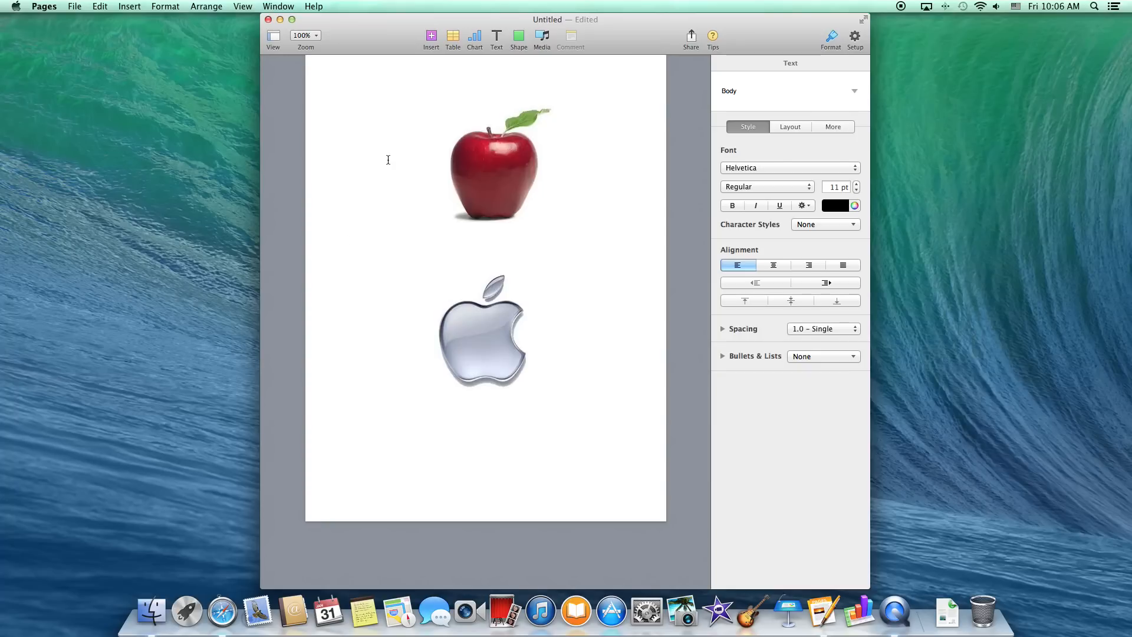
left_click(348, 241)
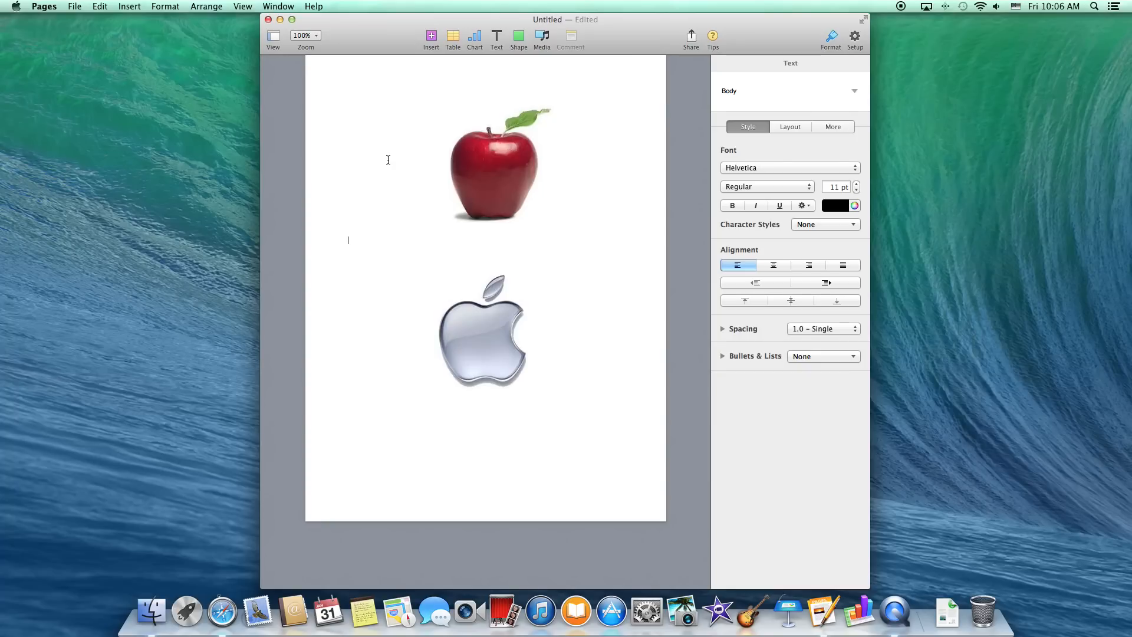
mouse_move(499, 171)
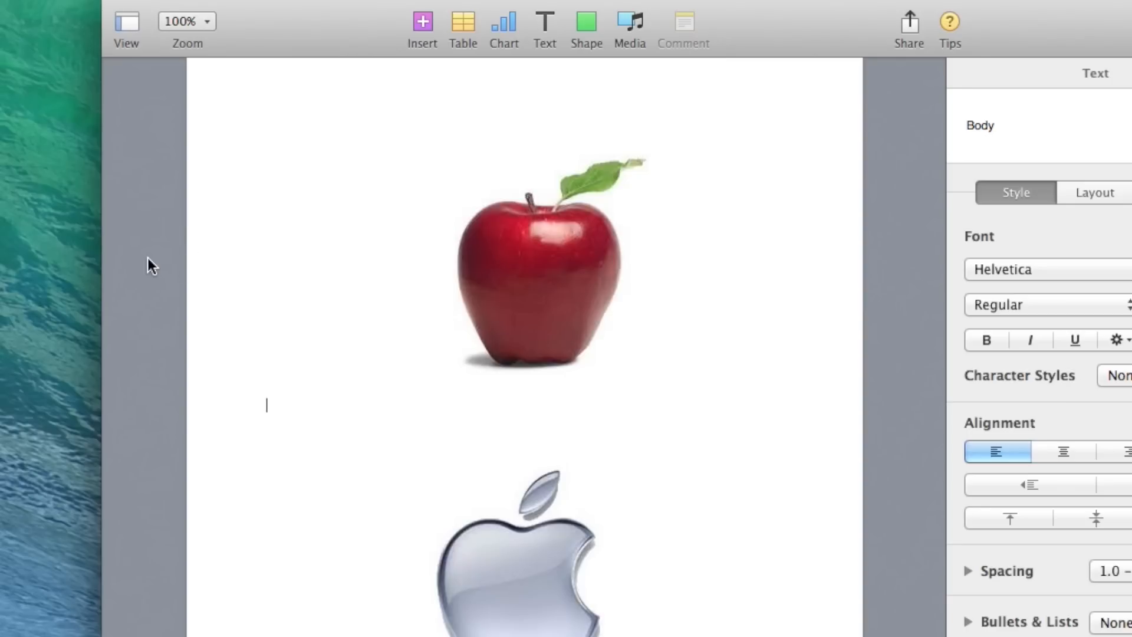
mouse_move(142, 303)
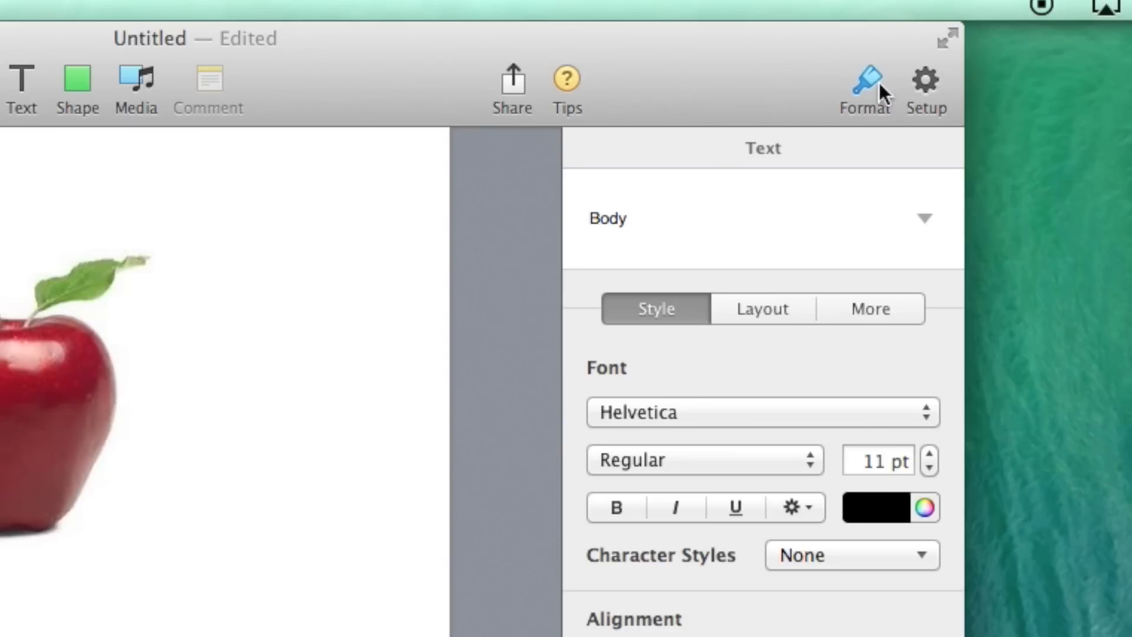
mouse_move(44, 623)
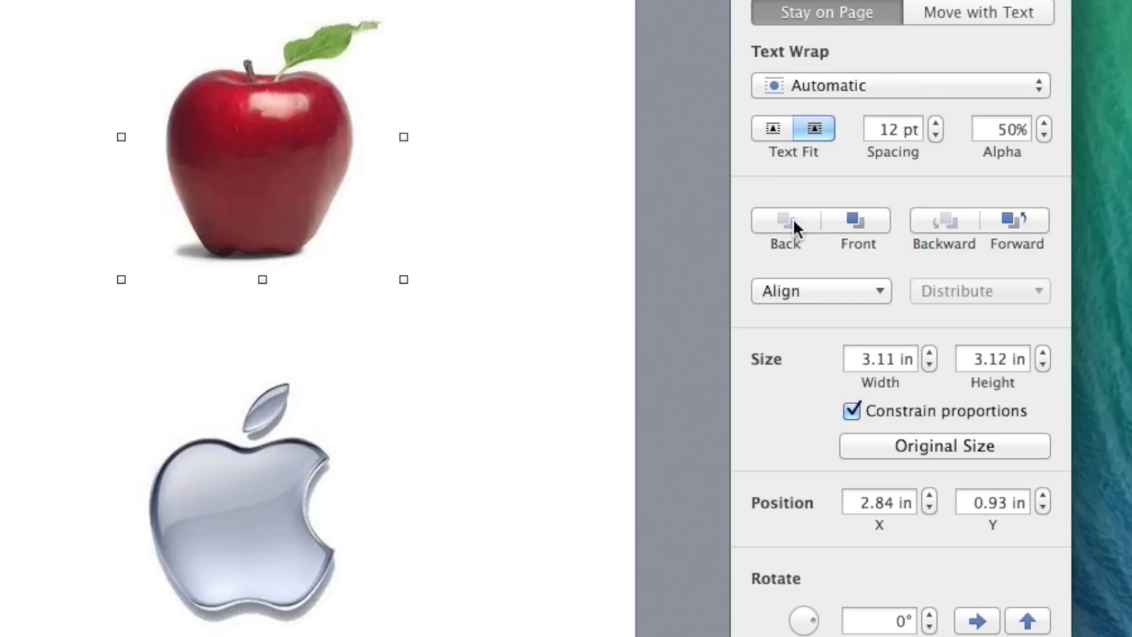
- Send the red apple photo to the back using the Arrange panel's Back option
left_click(784, 221)
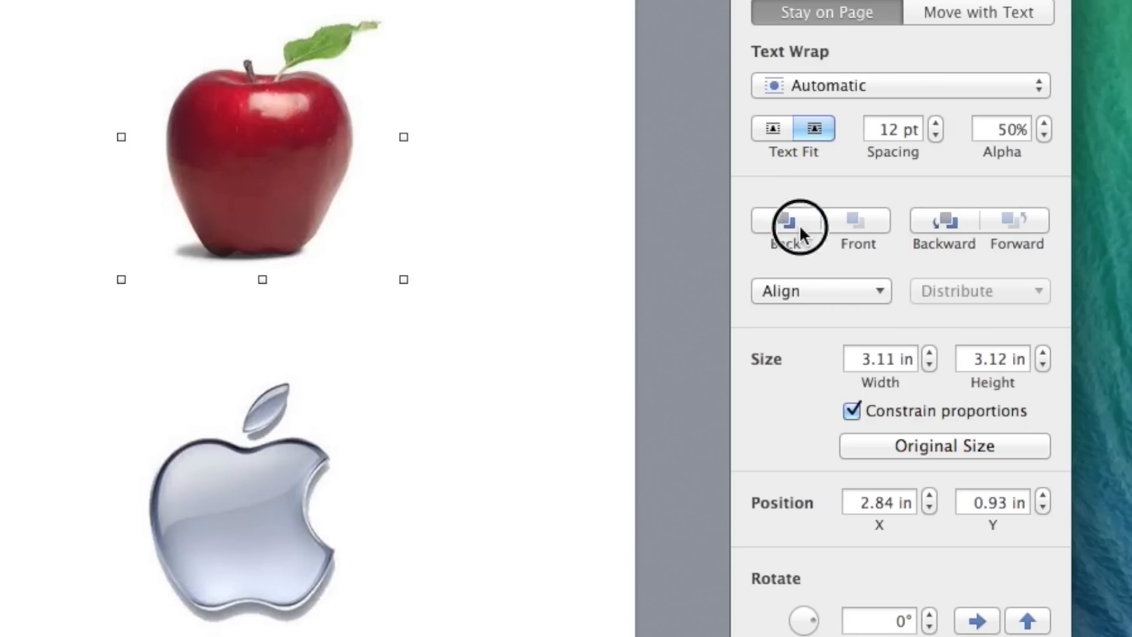